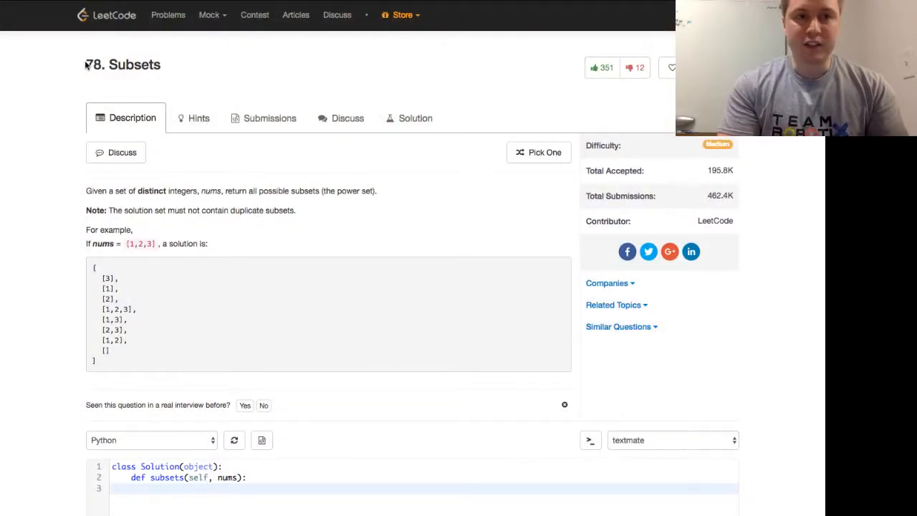
# Reach the Python editor and start the subsets body with an empty list res = []
pyautogui.doubleClick(121, 64)
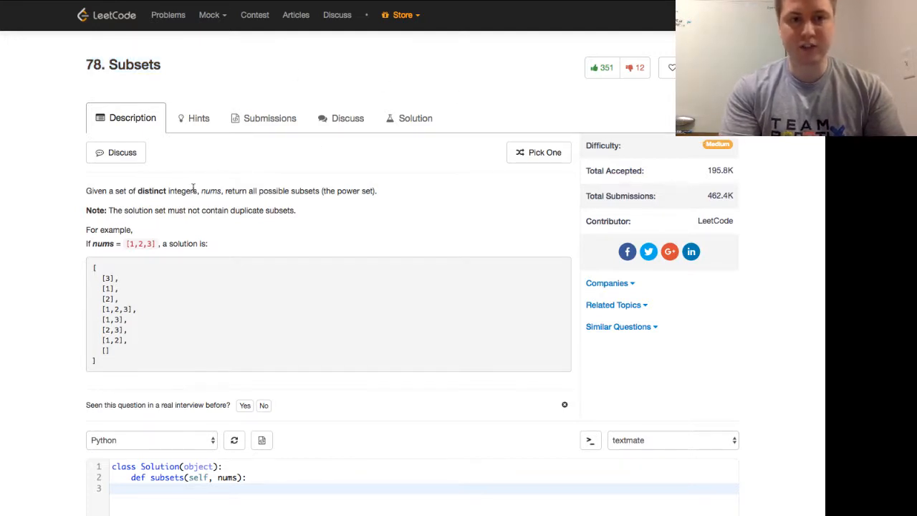
pyautogui.moveTo(318, 206)
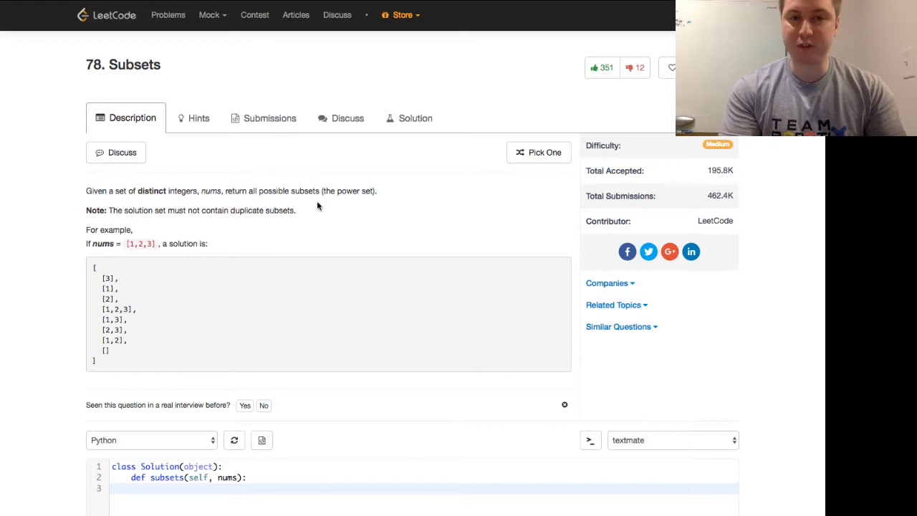
pyautogui.moveTo(86, 191); pyautogui.dragTo(320, 191)
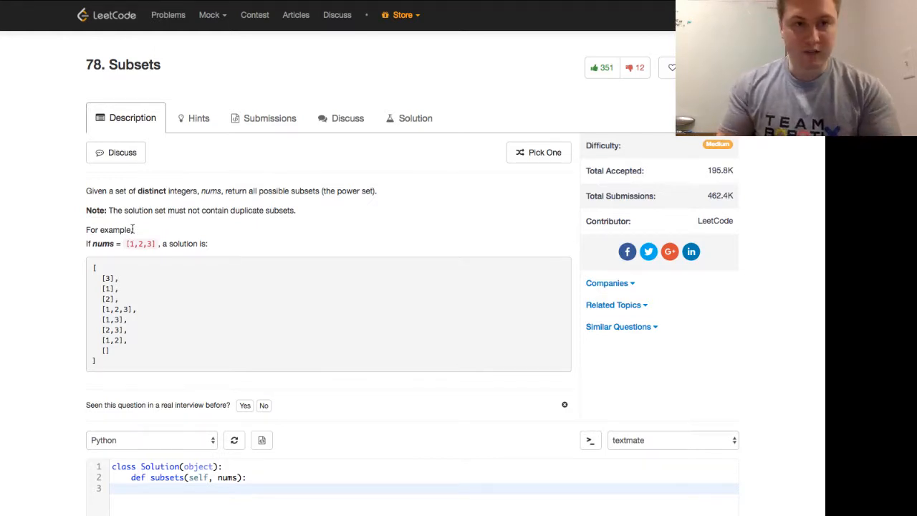
pyautogui.moveTo(129, 299)
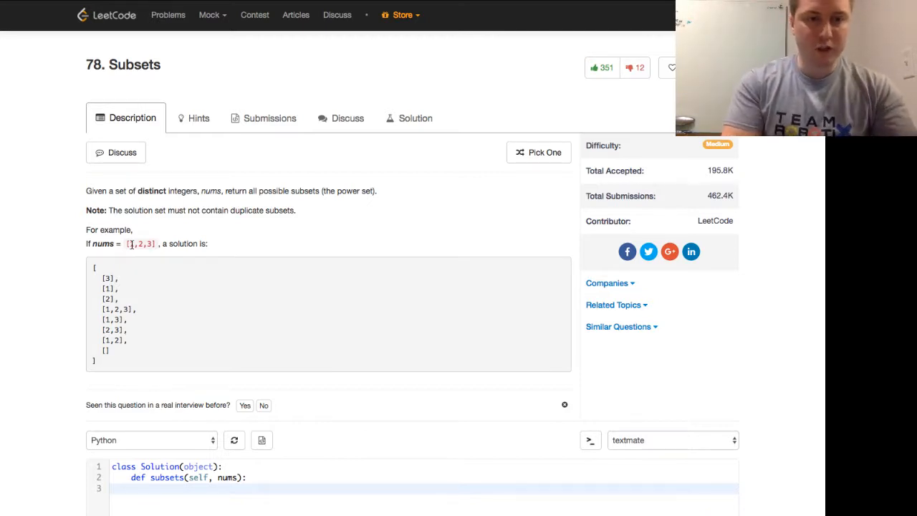
pyautogui.doubleClick(103, 350)
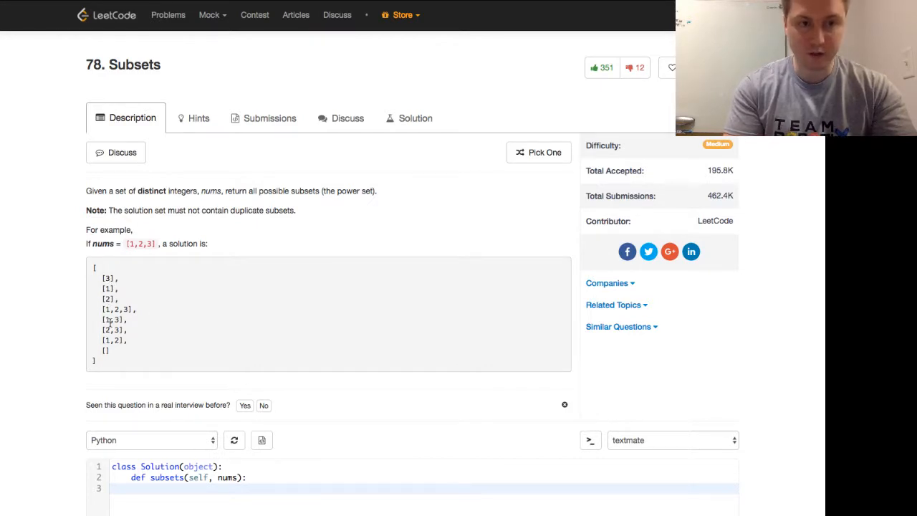
pyautogui.scroll(-3)
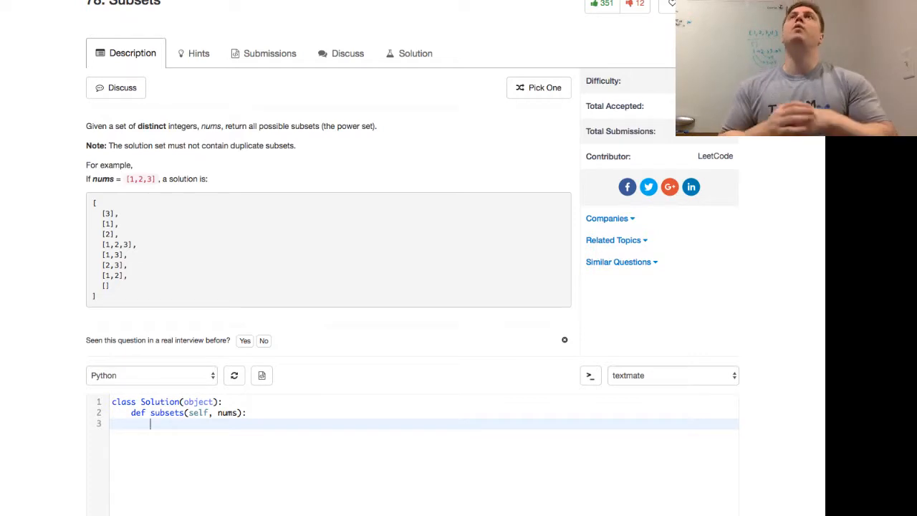
pyautogui.scroll(-3)
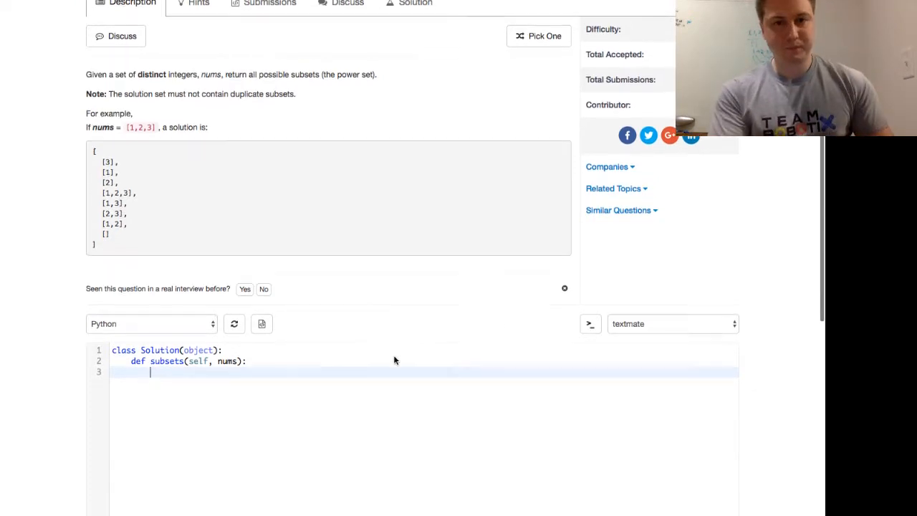
pyautogui.scroll(-3)
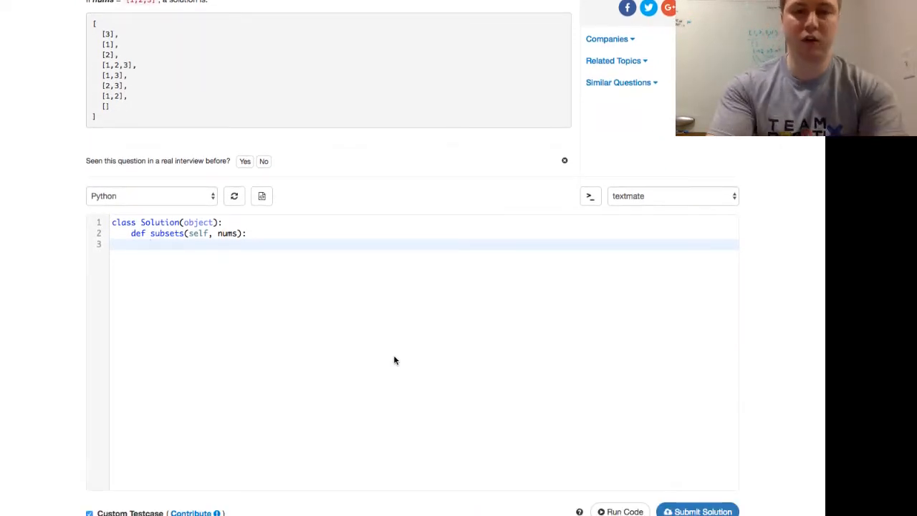
pyautogui.write('res = [')
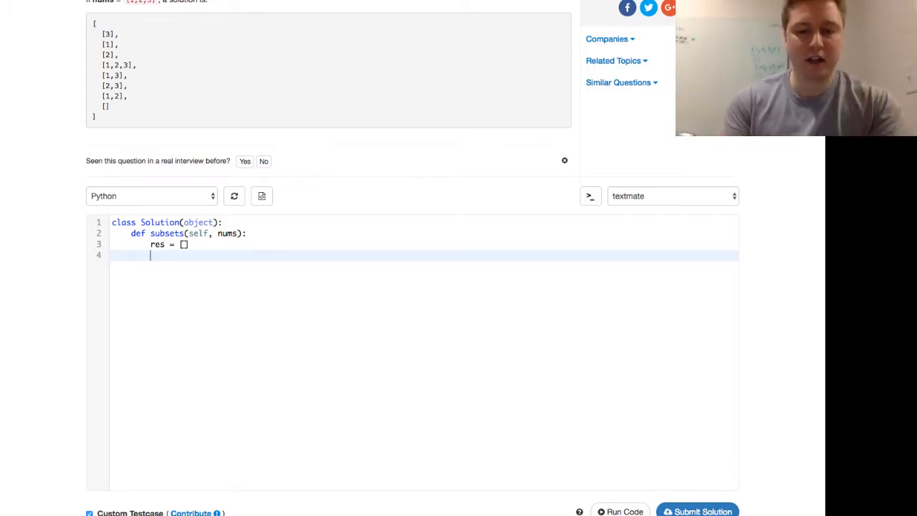
pyautogui.moveTo(267, 290)
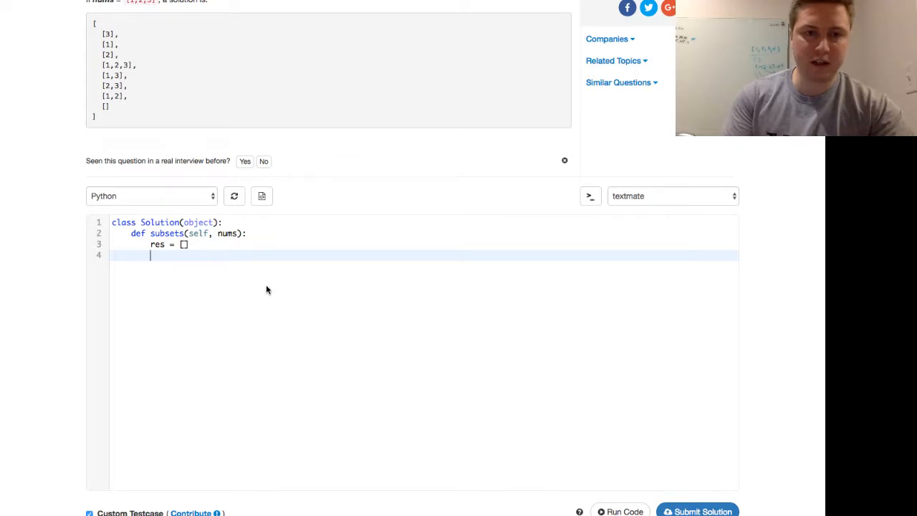
# Have subsets call self.dfs(nums, 0, [], res) and return res
pyautogui.write('self.dfs(')
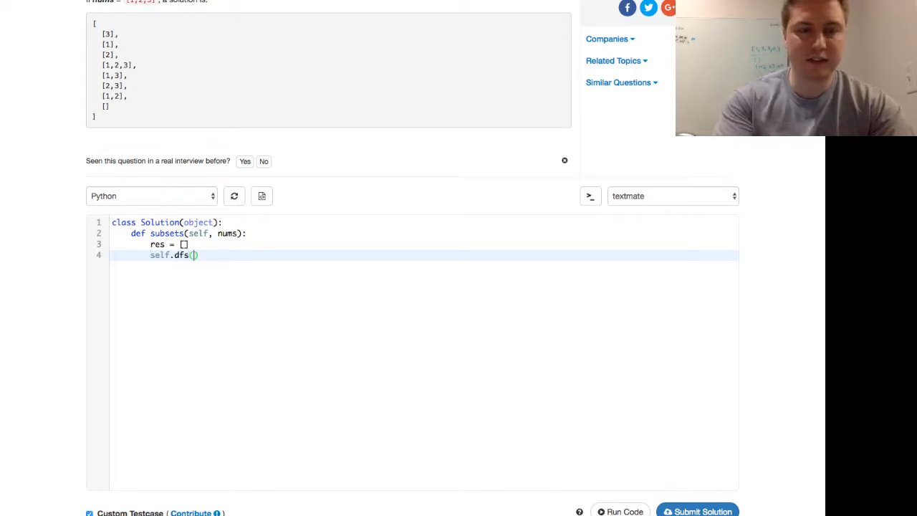
pyautogui.write('nums,')
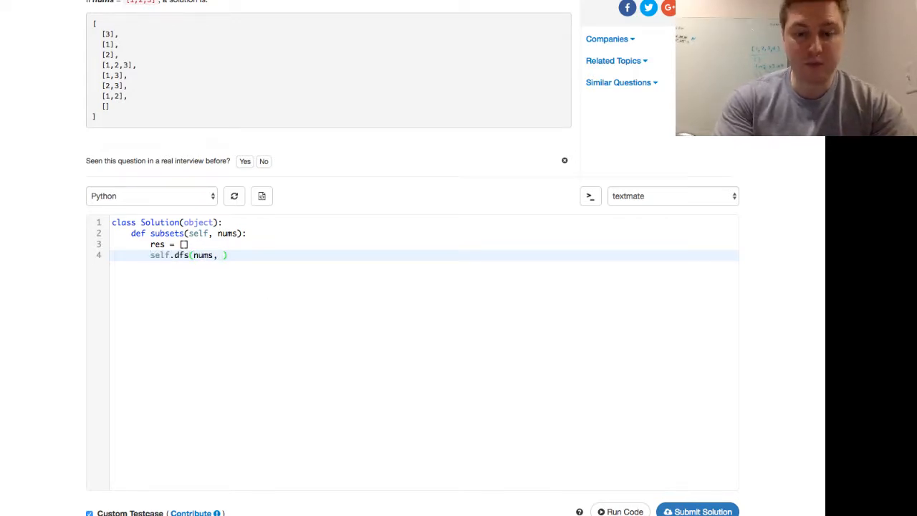
pyautogui.write('0')
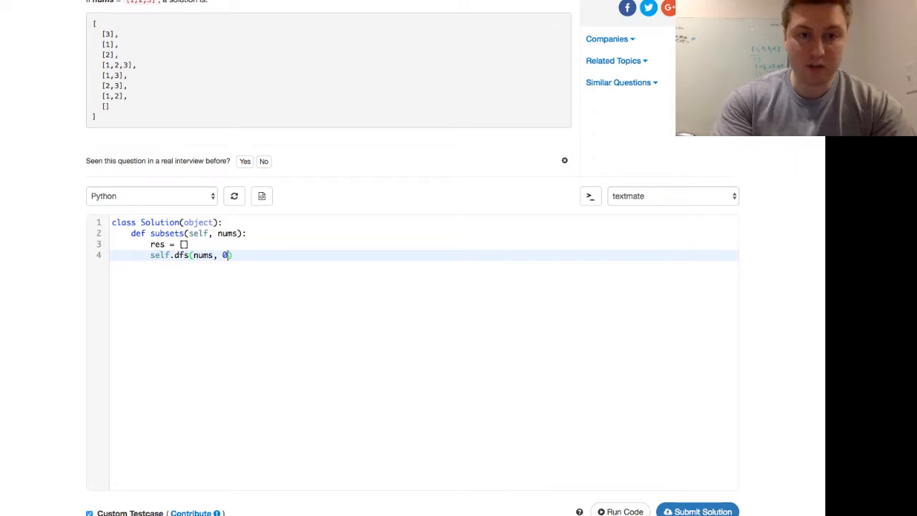
pyautogui.write(', []')
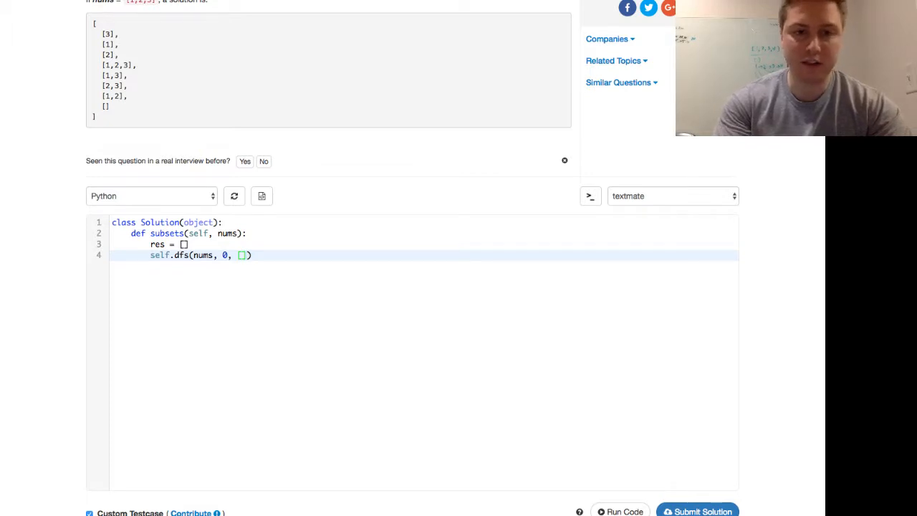
pyautogui.write(', res')
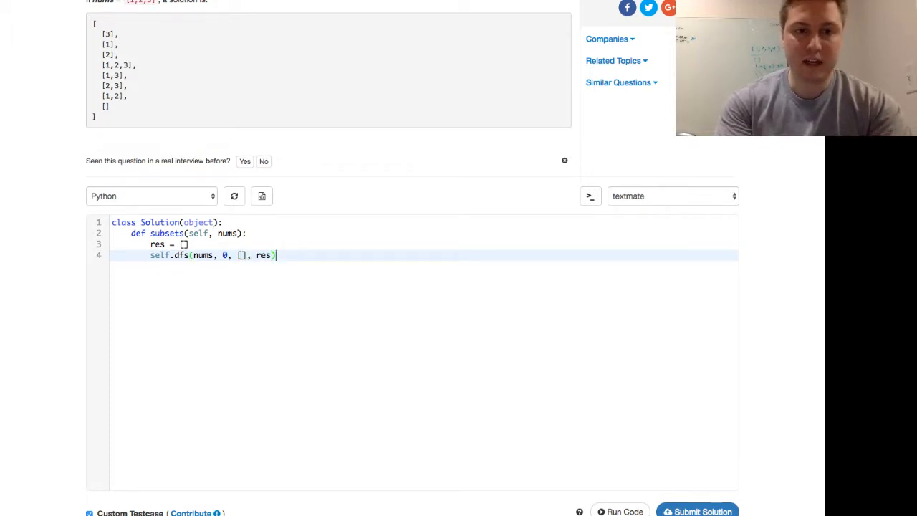
pyautogui.write('return res')
pyautogui.write('def')
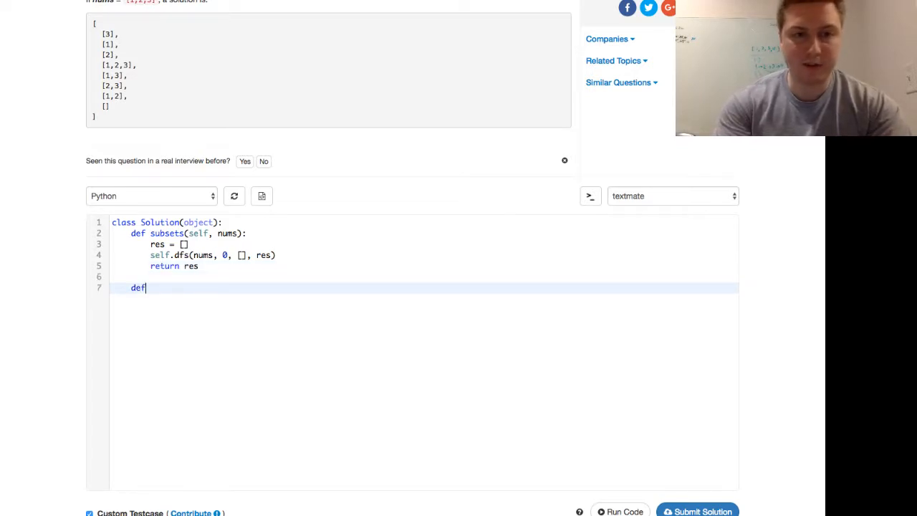
# Declare the helper dfs(self, nums, index, path, res)
pyautogui.write('dfs')
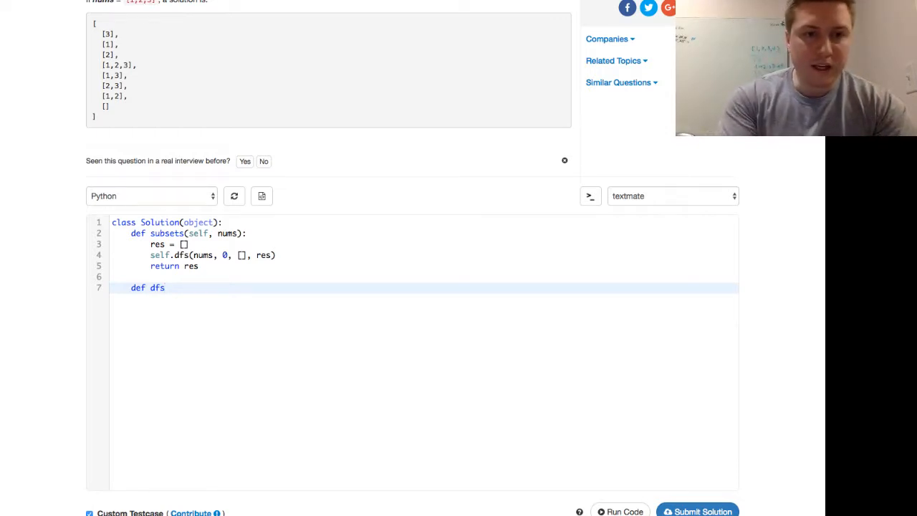
pyautogui.write('(self, nums,')
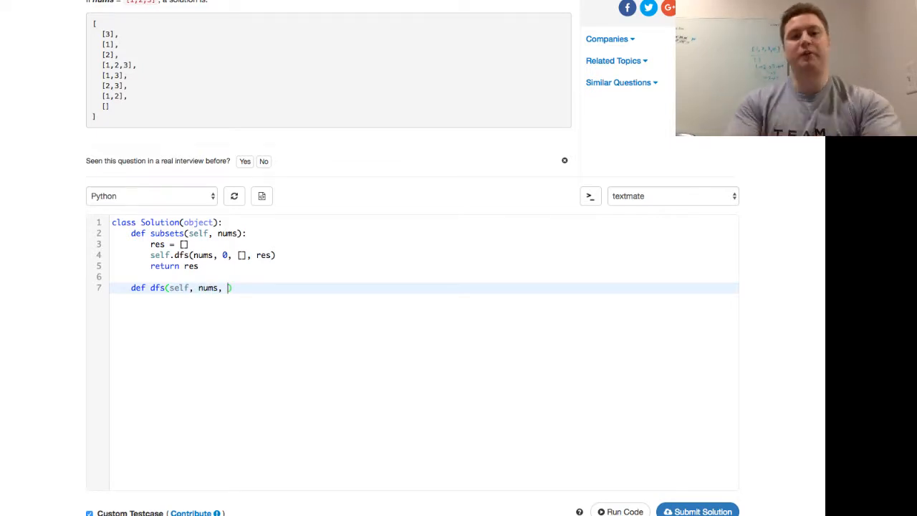
pyautogui.write('inte')
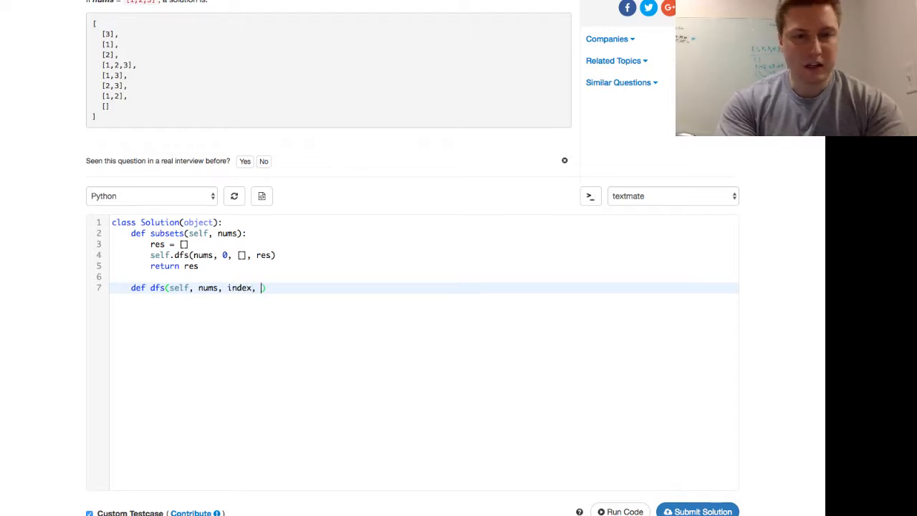
pyautogui.write('po')
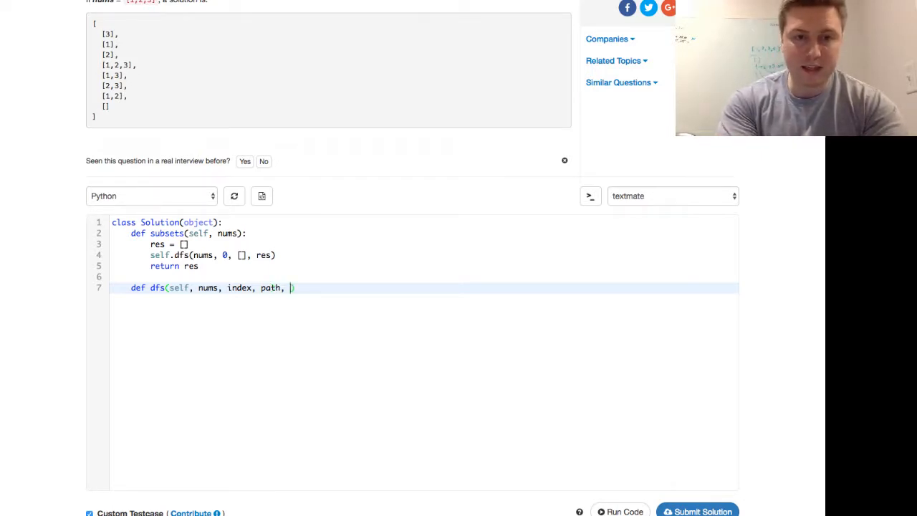
pyautogui.write('res):')
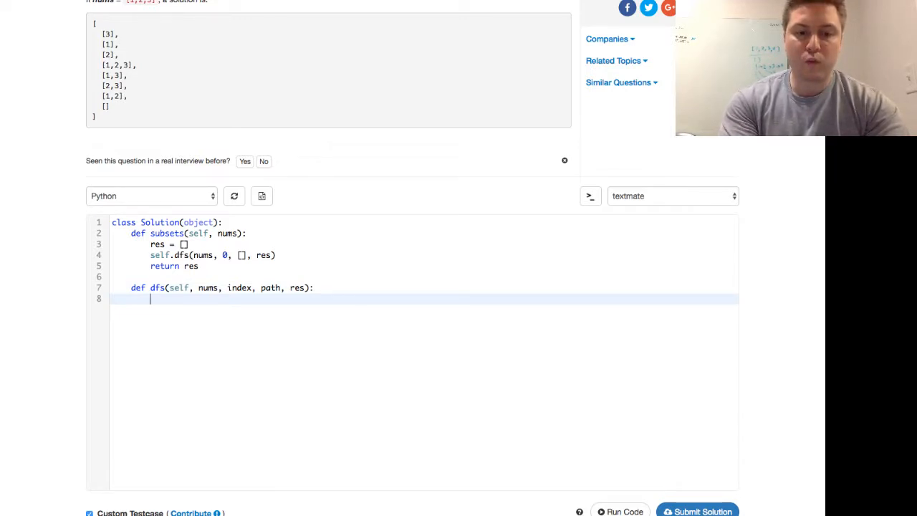
# In dfs, append path to res and loop for i in range(len(nums))
pyautogui.write('res.append')
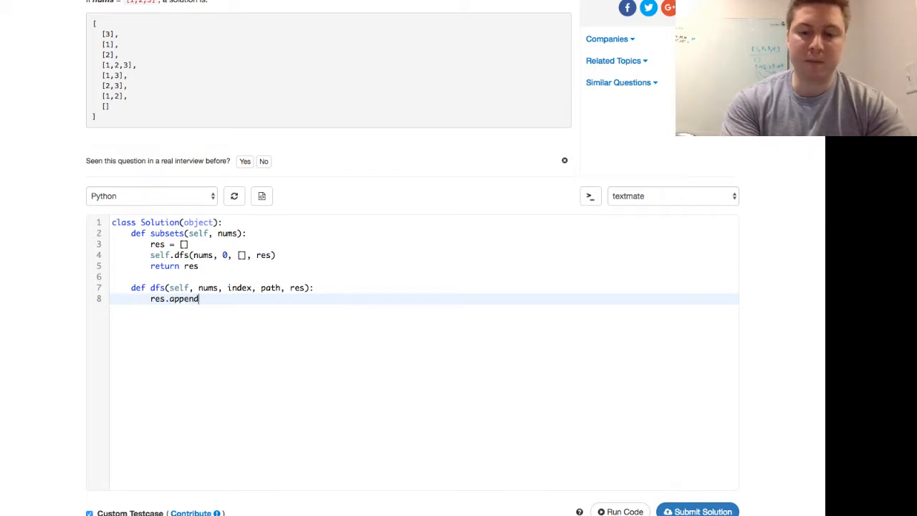
pyautogui.write('()')
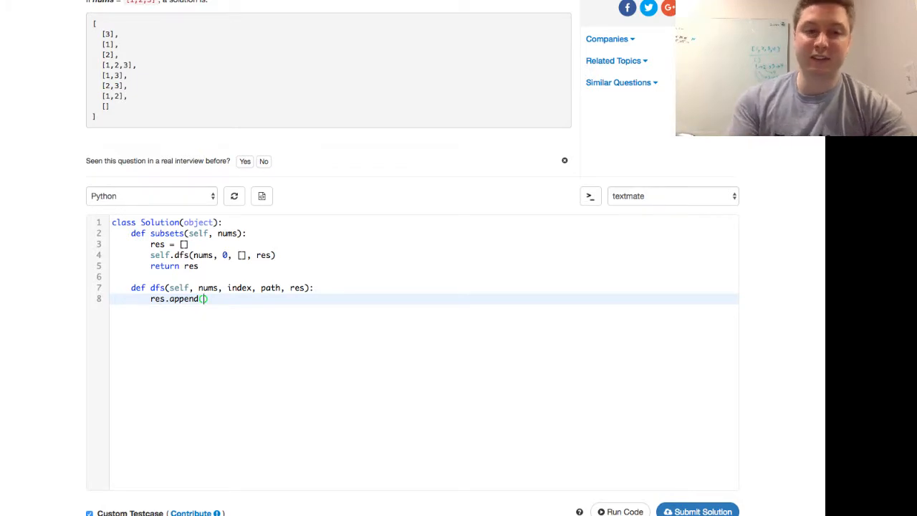
pyautogui.write('p')
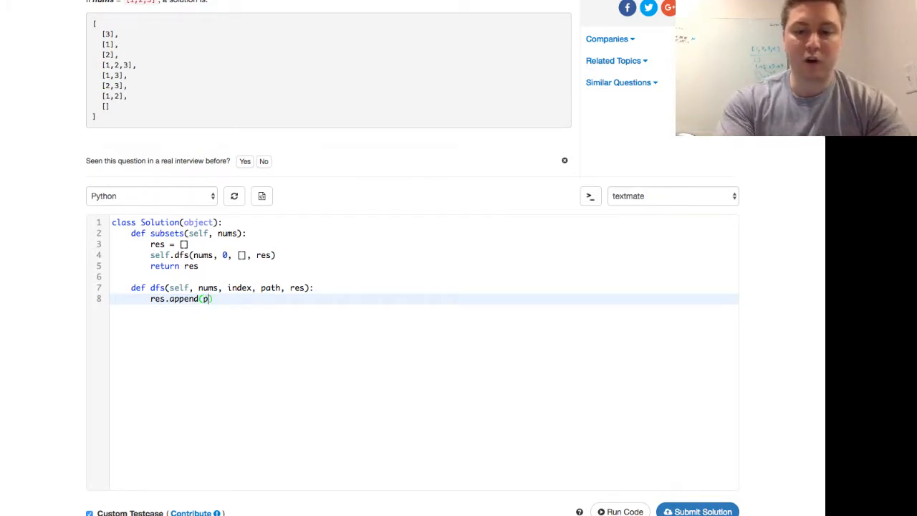
pyautogui.write('ath)')
pyautogui.write('for')
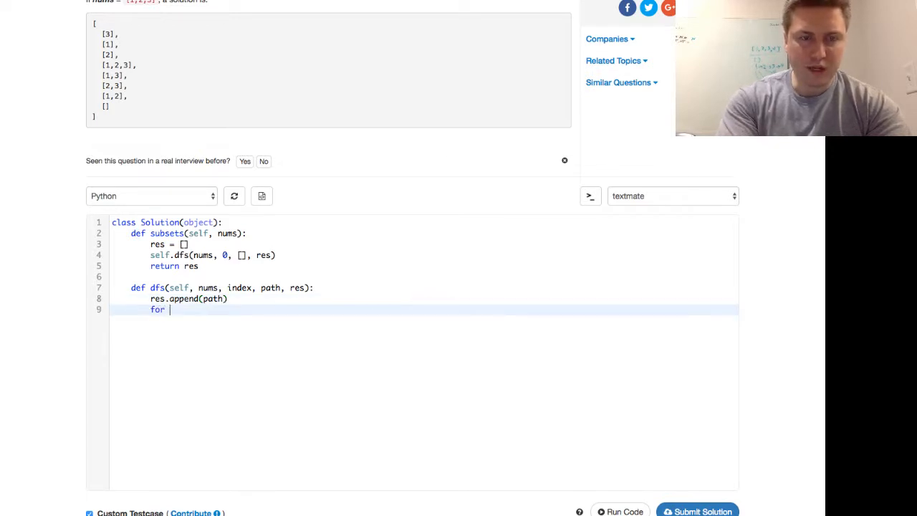
pyautogui.write('i in range(len')
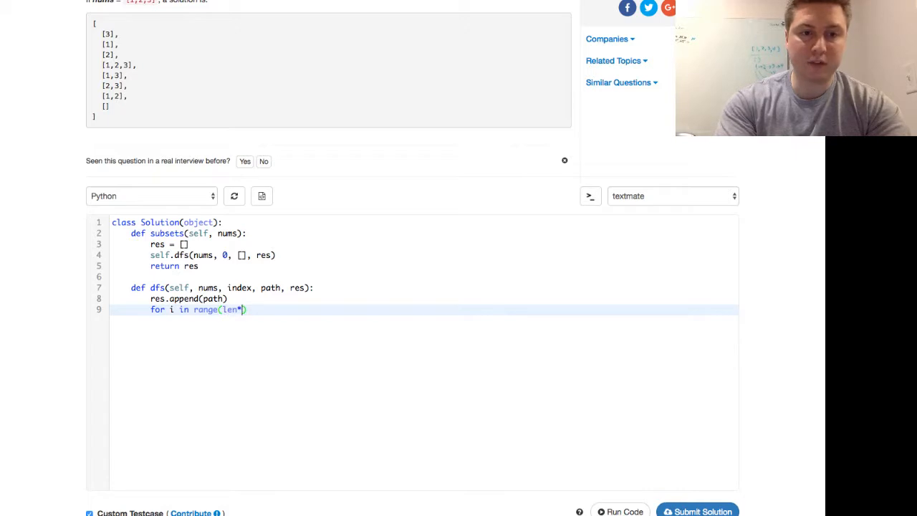
pyautogui.write('nums)):')
pyautogui.write('self.')
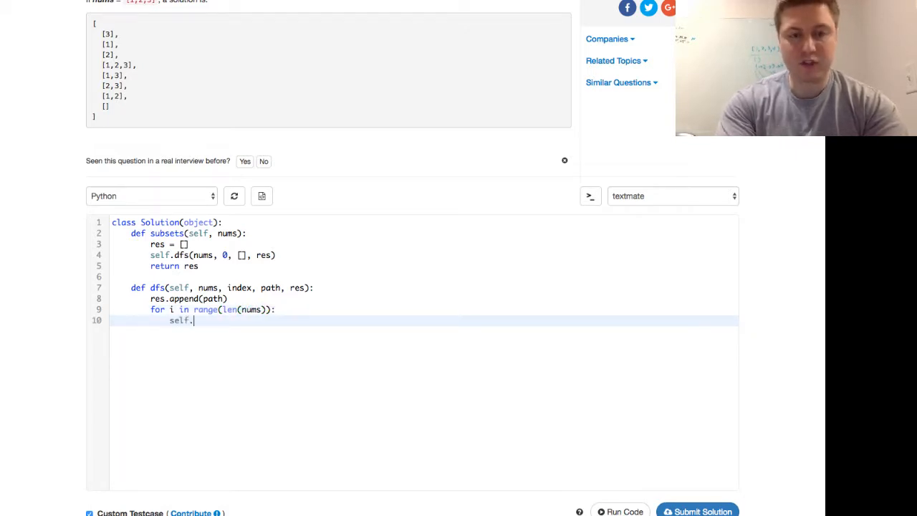
# Recurse with self.dfs(nums, i + 1, path + [nums[i]], res) inside the loop
pyautogui.write('dfs')
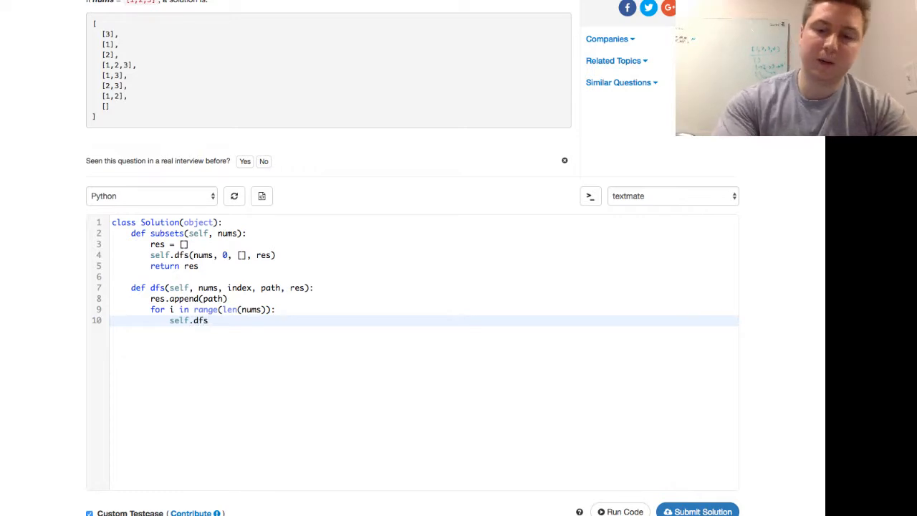
pyautogui.write(')')
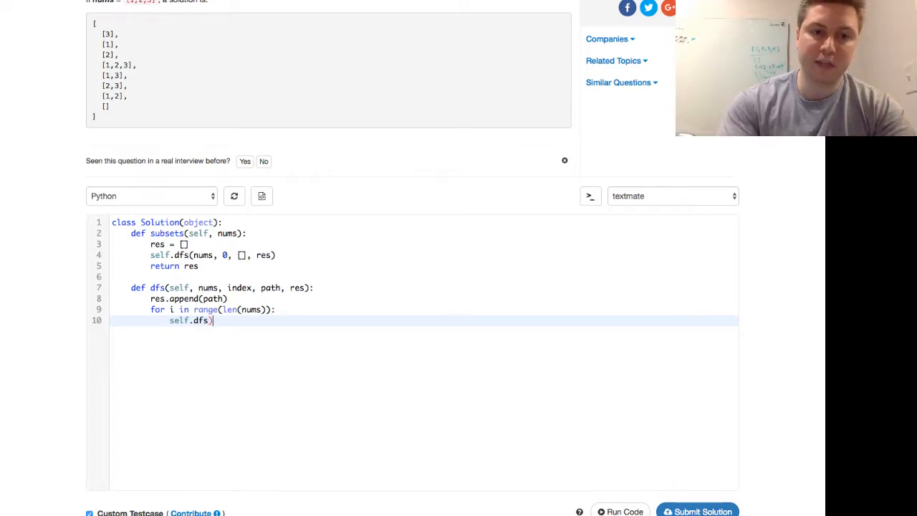
pyautogui.write('nums,')
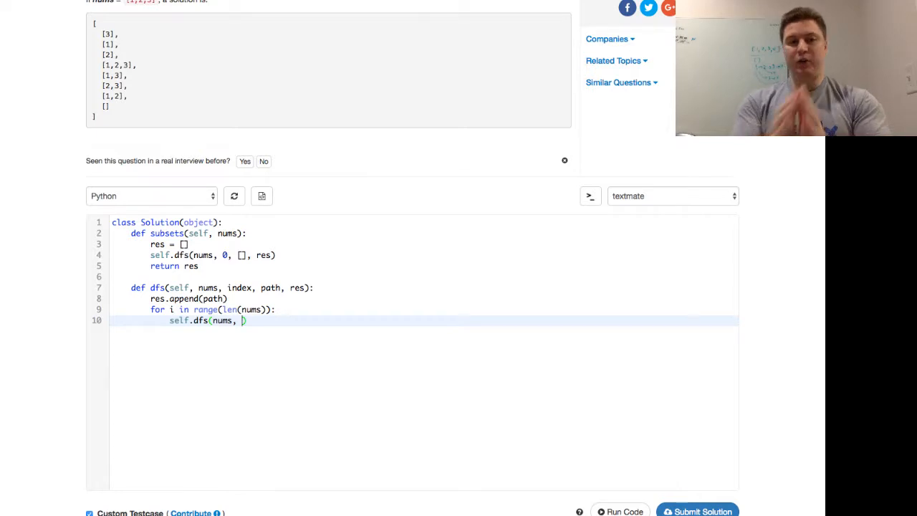
pyautogui.write('i')
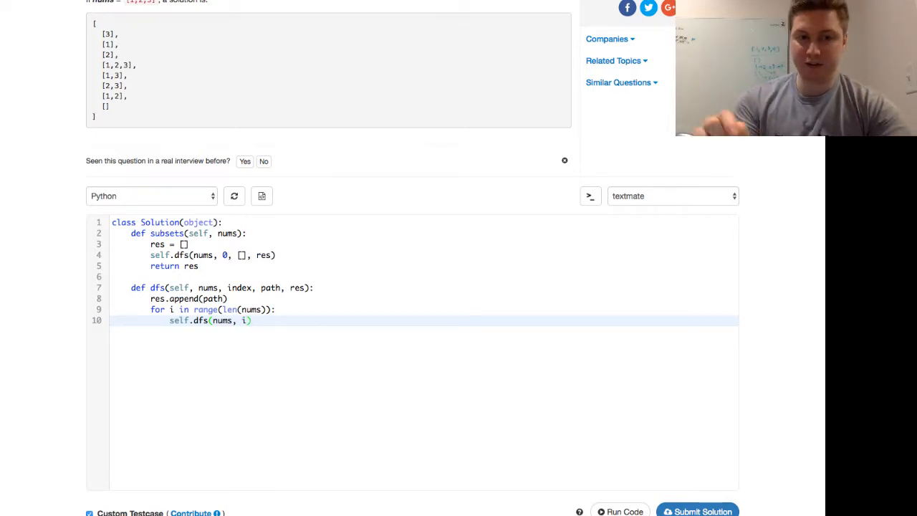
pyautogui.write('+ 1')
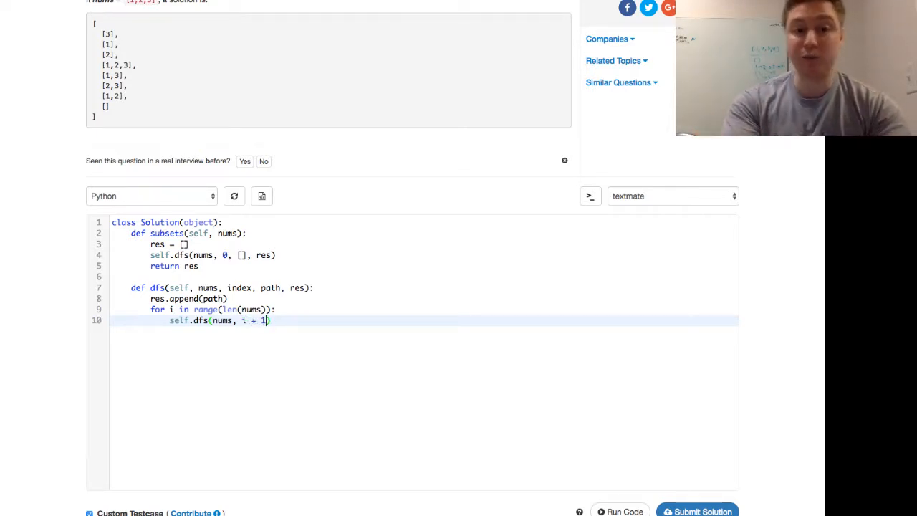
pyautogui.write(',')
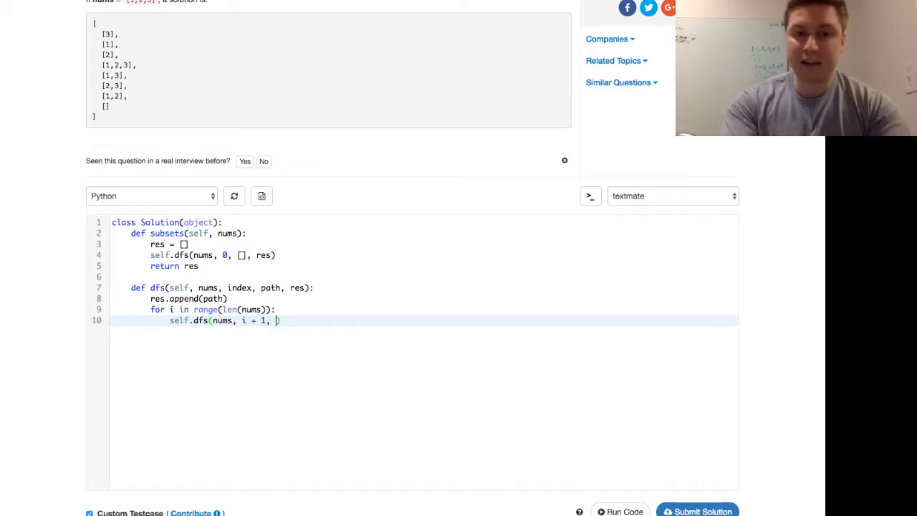
pyautogui.write('path')
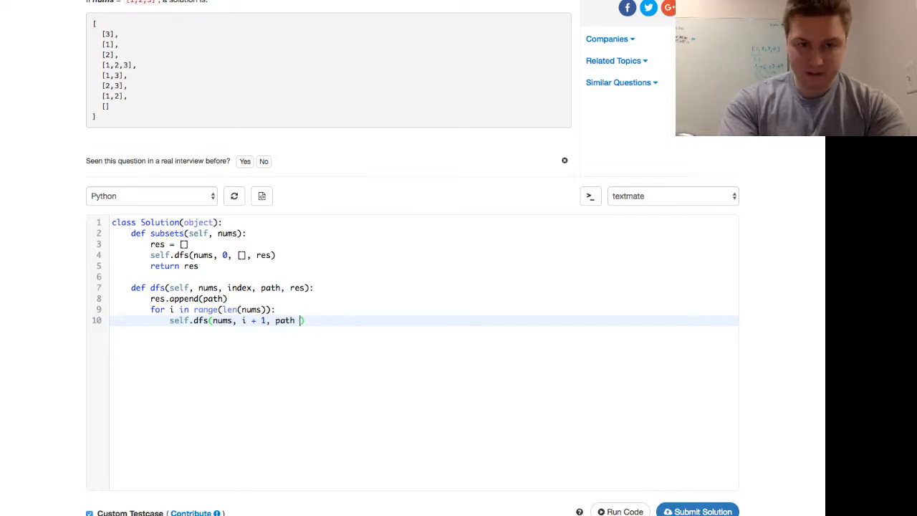
pyautogui.write('+ nu')
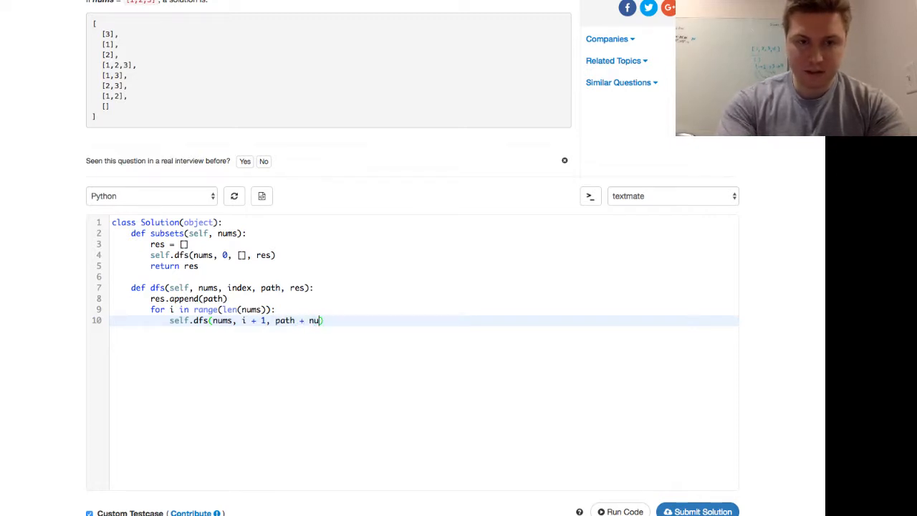
pyautogui.write('ms')
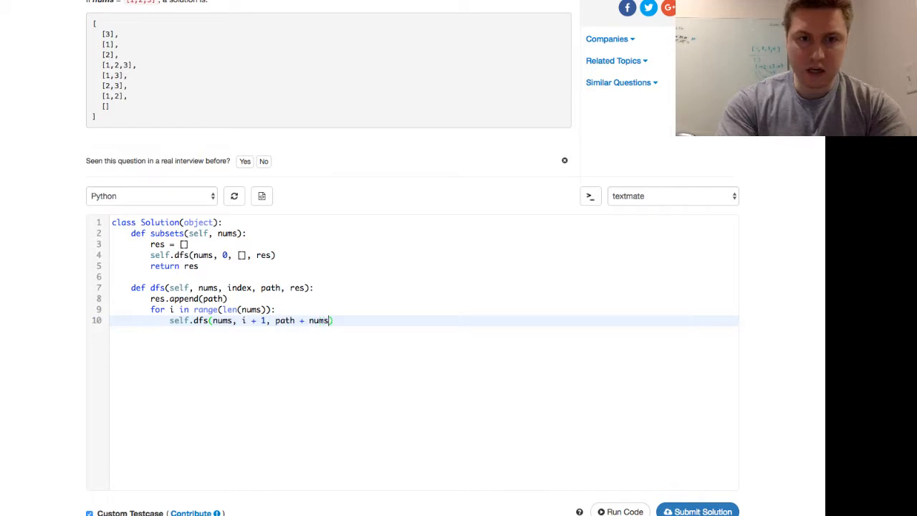
pyautogui.write('[nu')
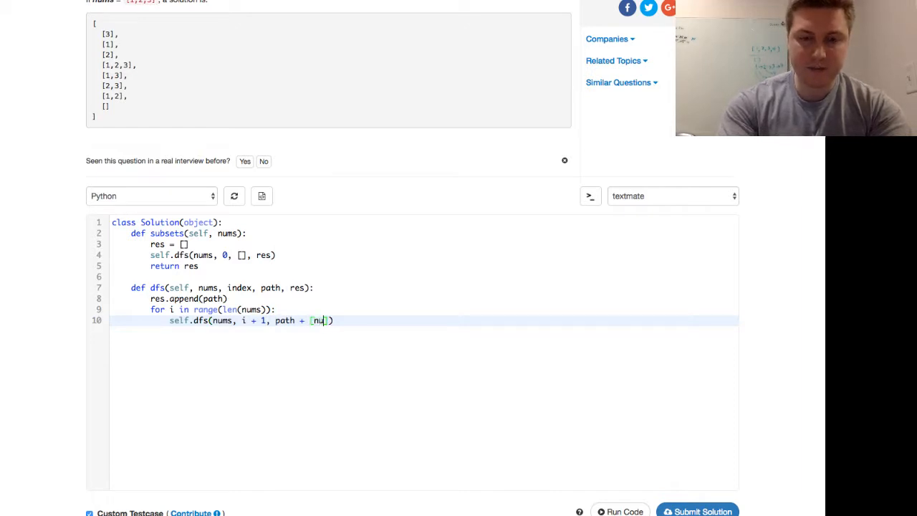
pyautogui.write('ms[i]')
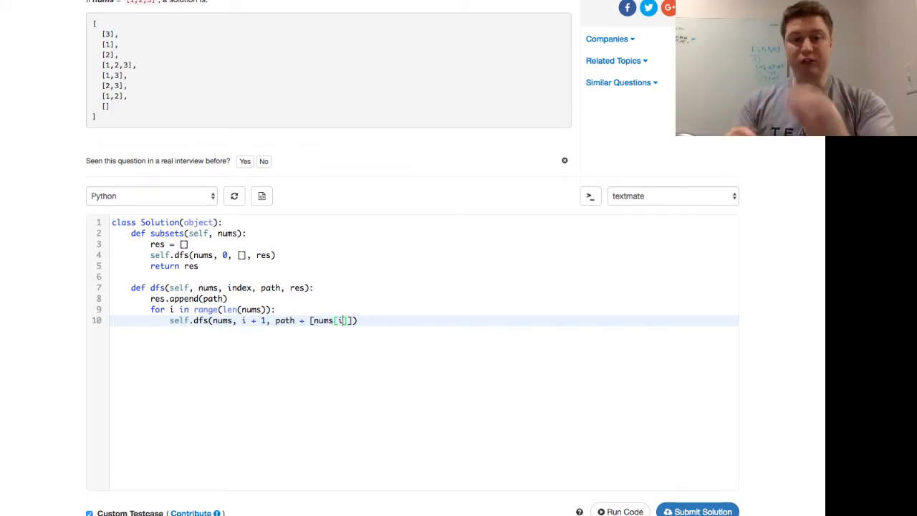
pyautogui.write(', res')
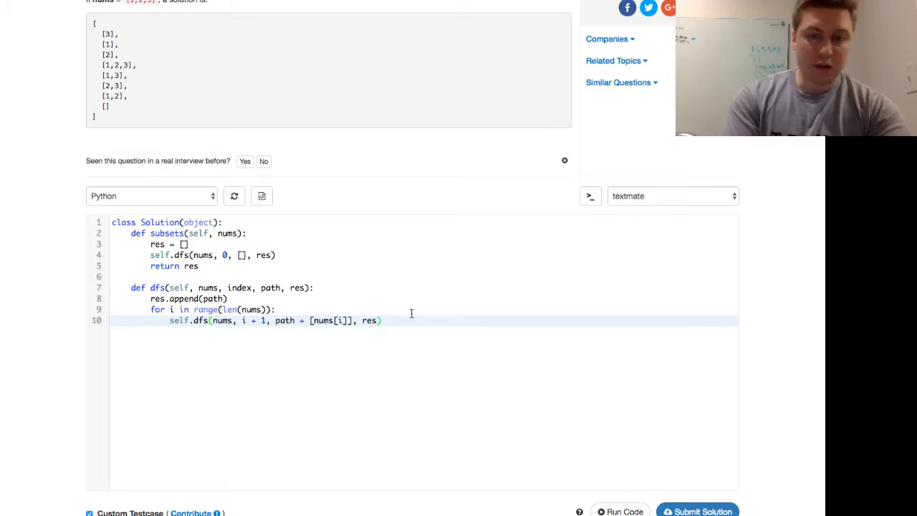
pyautogui.scroll(-3)
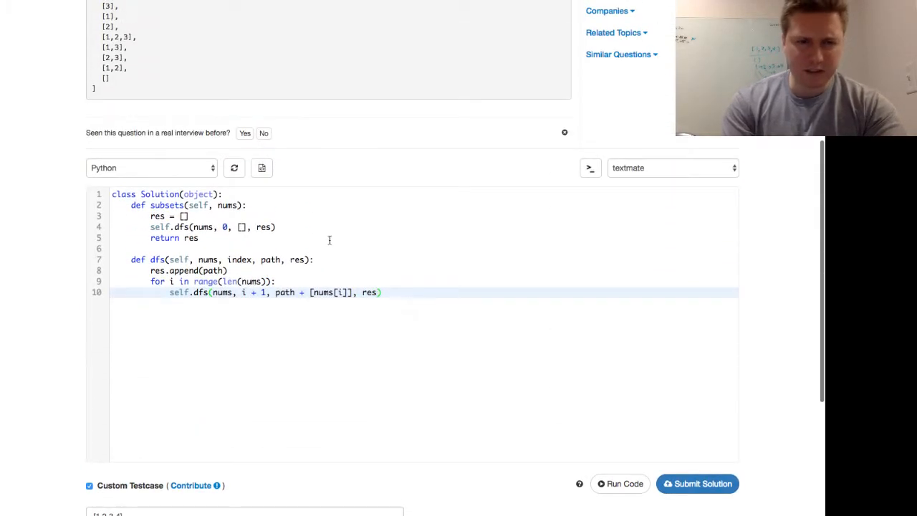
pyautogui.moveTo(371, 299)
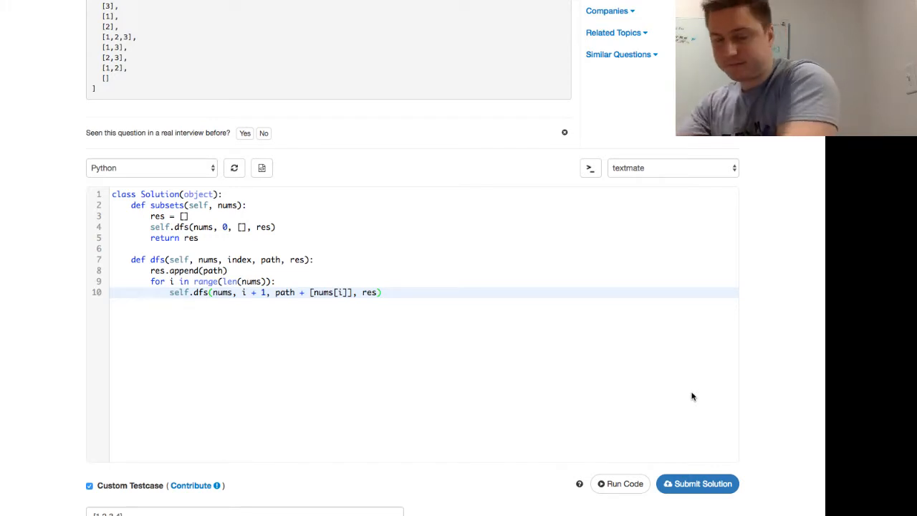
pyautogui.scroll(-3)
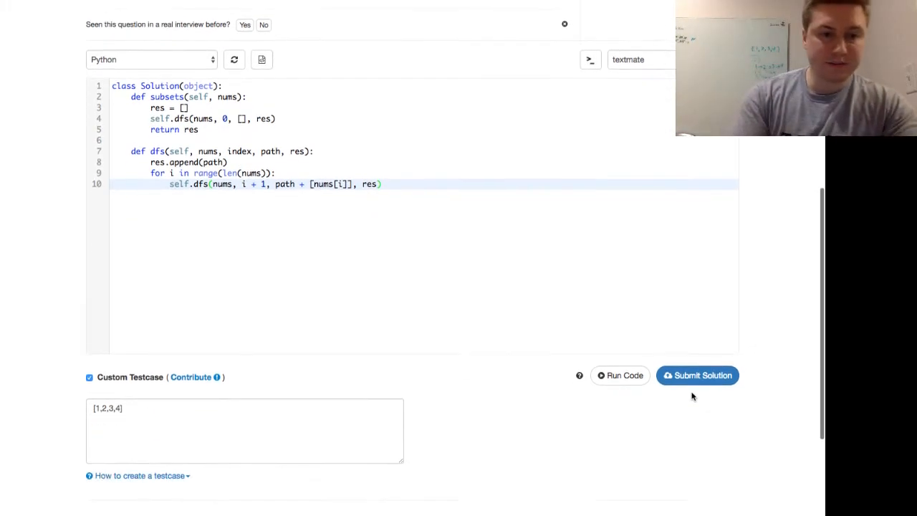
pyautogui.click(697, 374)
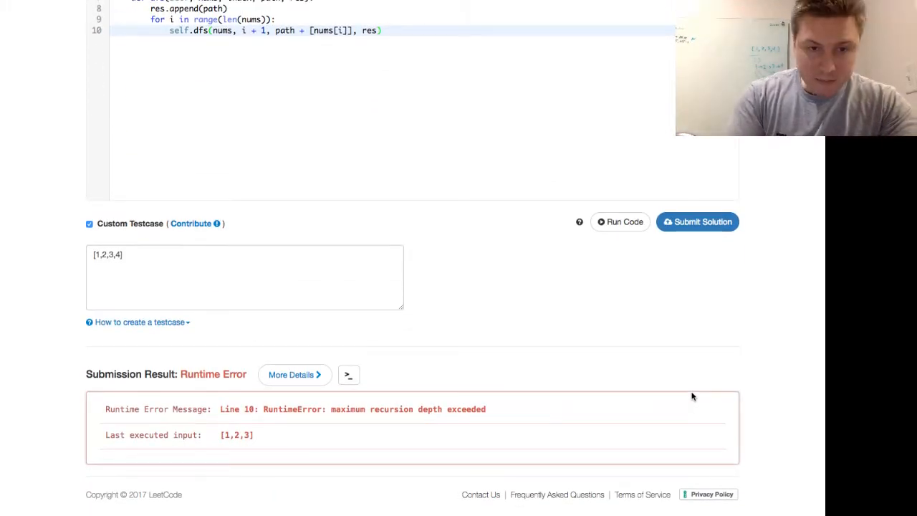
pyautogui.scroll(3)
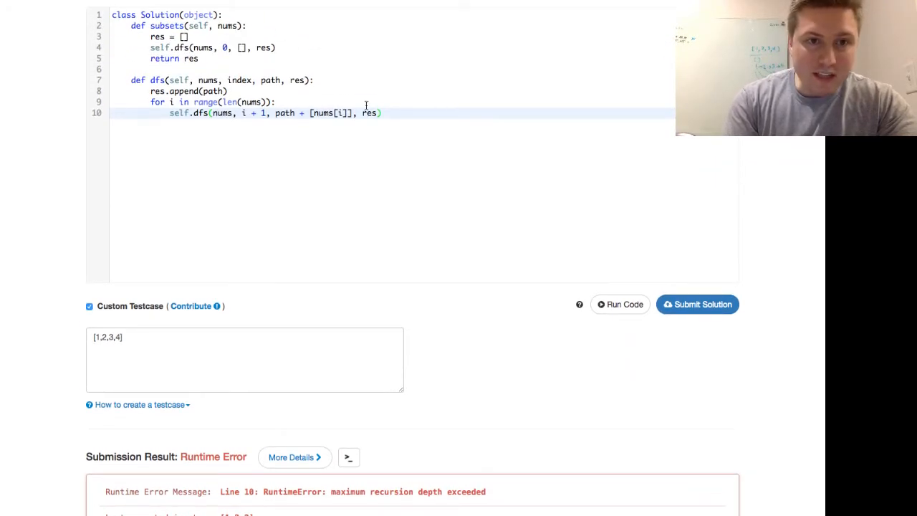
pyautogui.scroll(3)
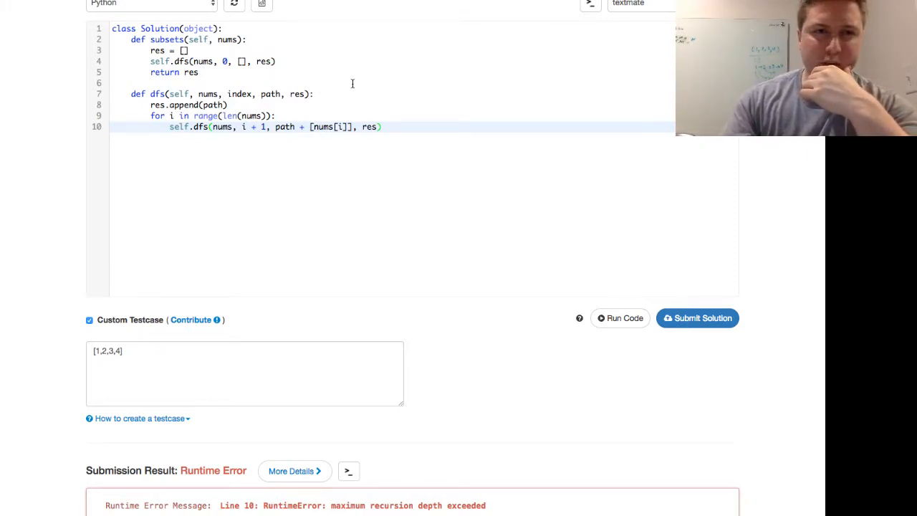
pyautogui.scroll(-3)
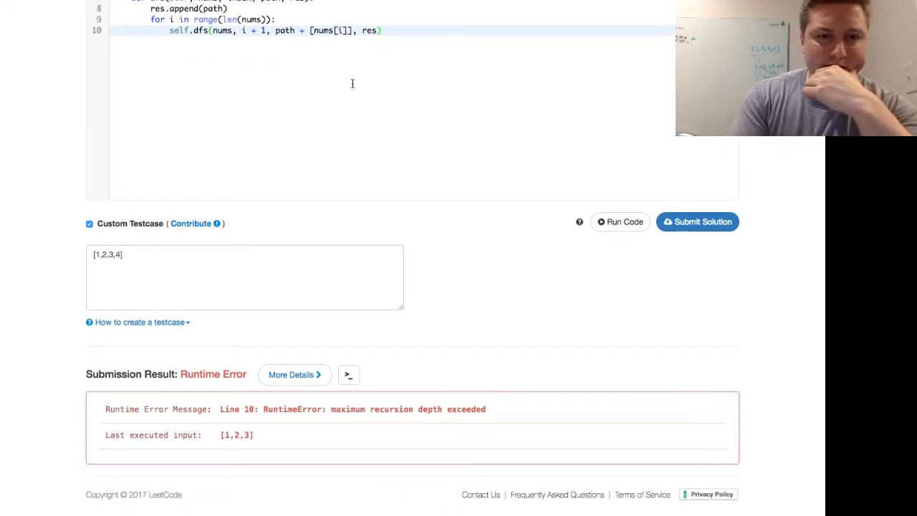
pyautogui.scroll(3)
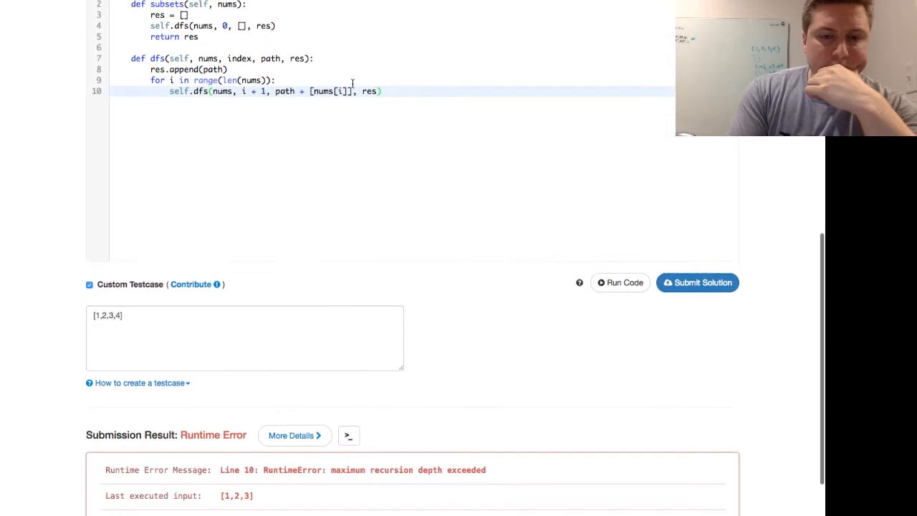
pyautogui.scroll(-3)
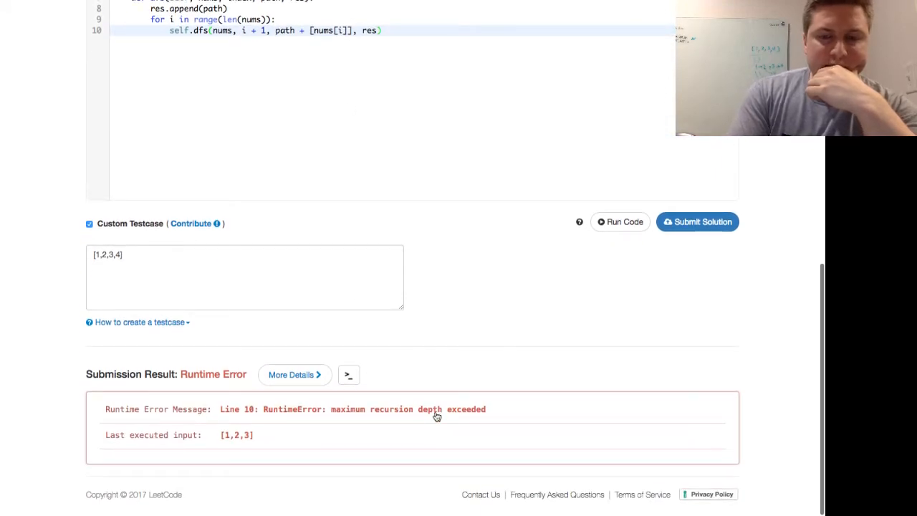
pyautogui.scroll(3)
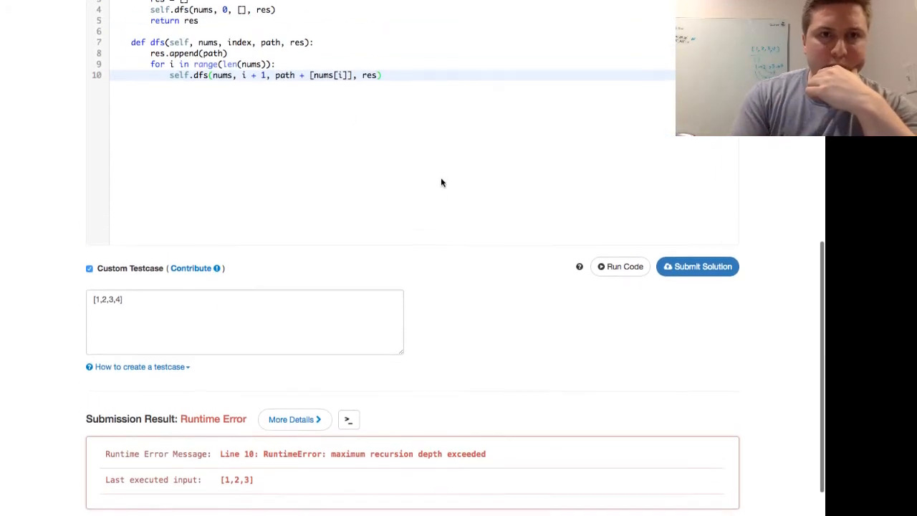
pyautogui.scroll(3)
pyautogui.write('index, ')
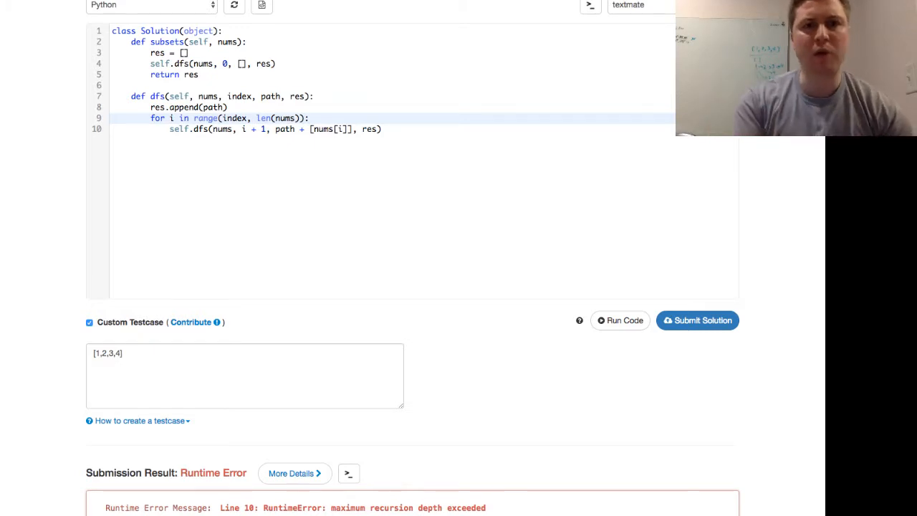
pyautogui.moveTo(697, 320)
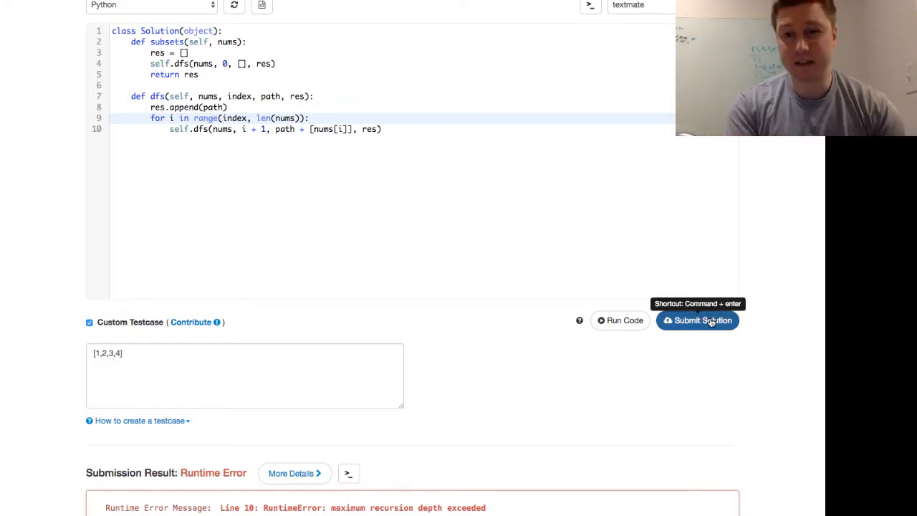
# Submit the solution with range(index, len(nums)) and get an Accepted result
pyautogui.click(697, 320)
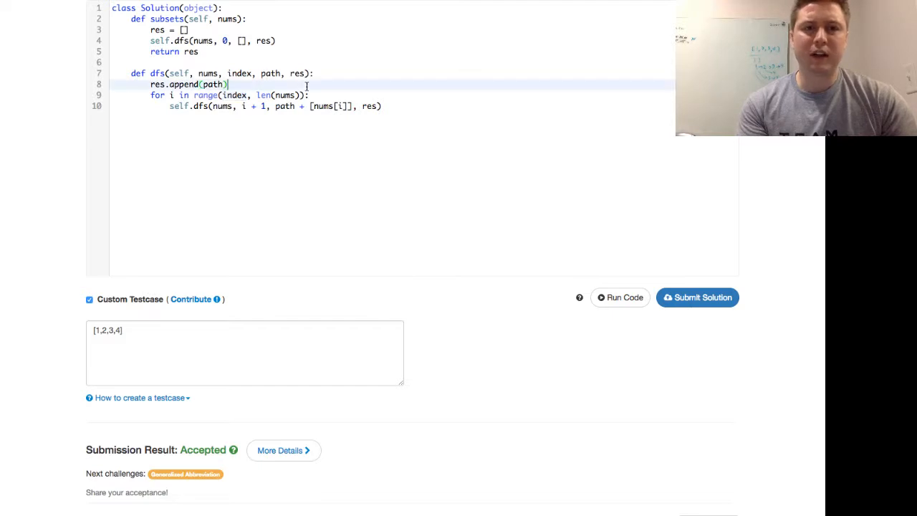
# Add a print(res) debug line right after res.append(path) in dfs
pyautogui.scroll(3)
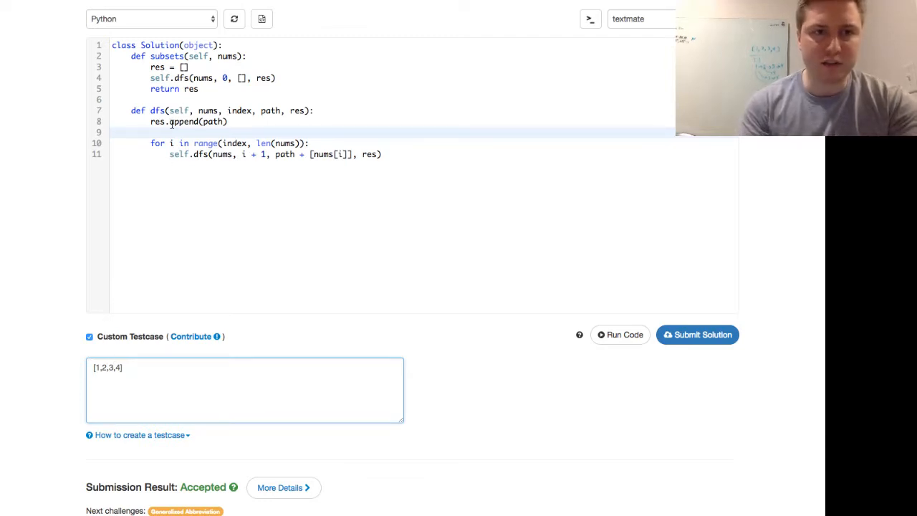
pyautogui.write('print')
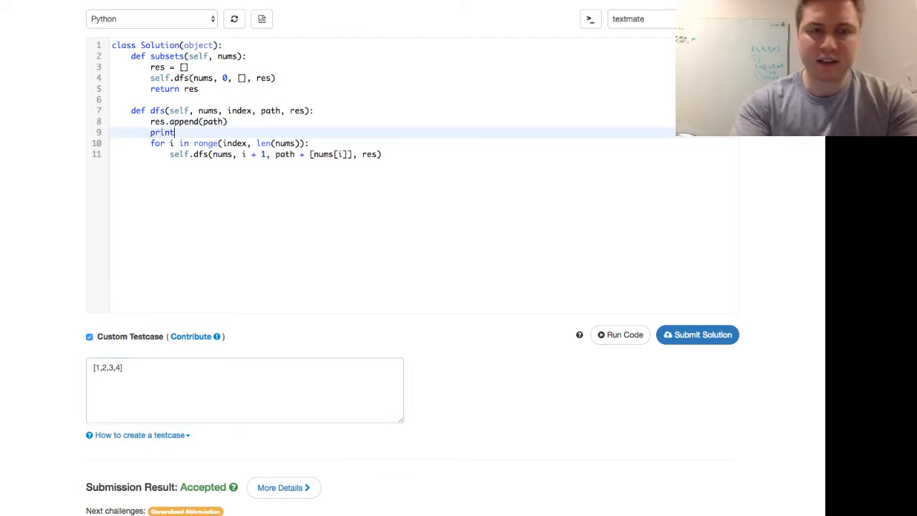
pyautogui.write('(res)')
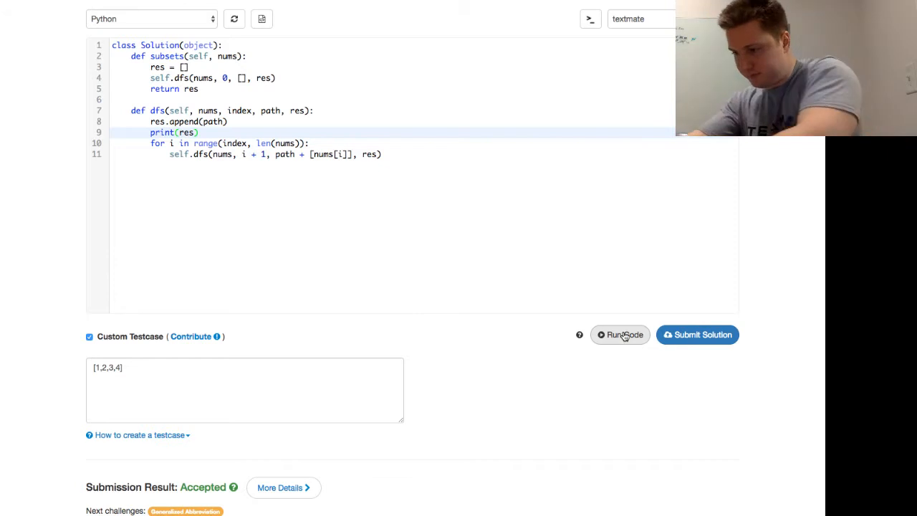
pyautogui.moveTo(551, 341)
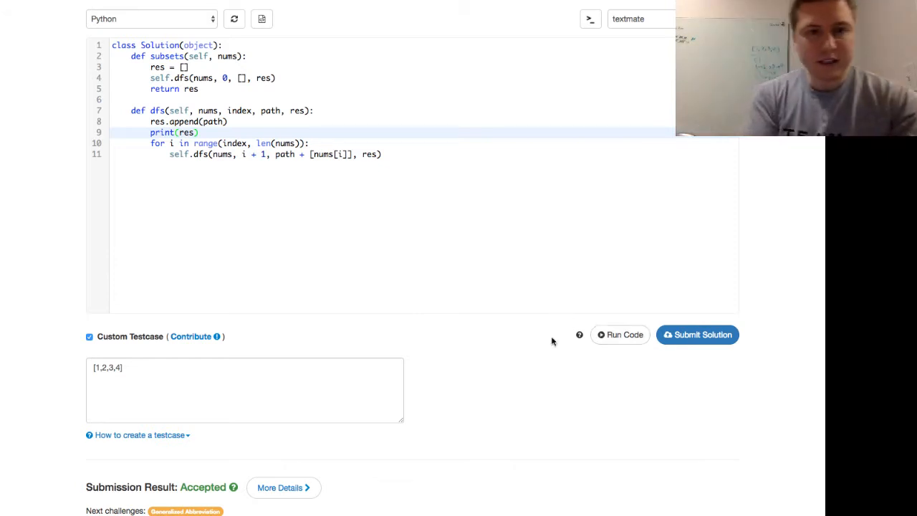
# Run the code on [1,2,3,4] and view stdout showing res growing to all 16 subsets
pyautogui.scroll(-3)
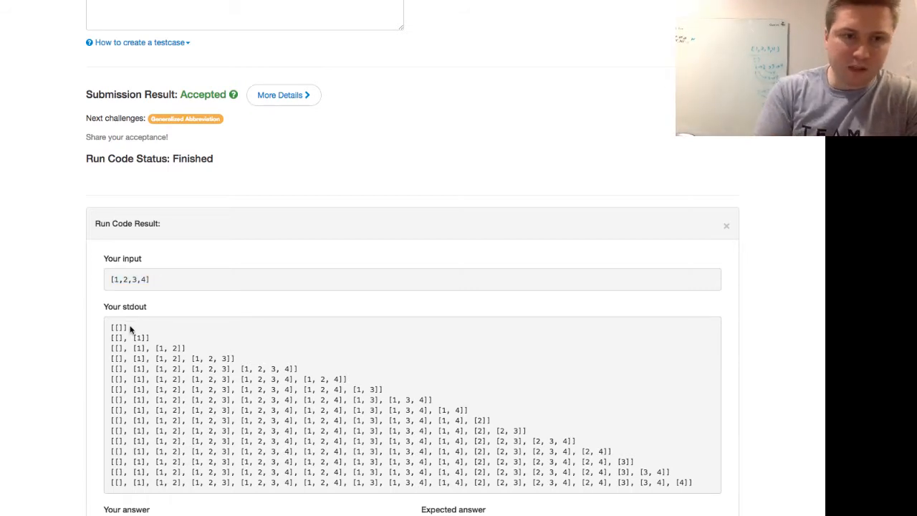
pyautogui.doubleClick(114, 327)
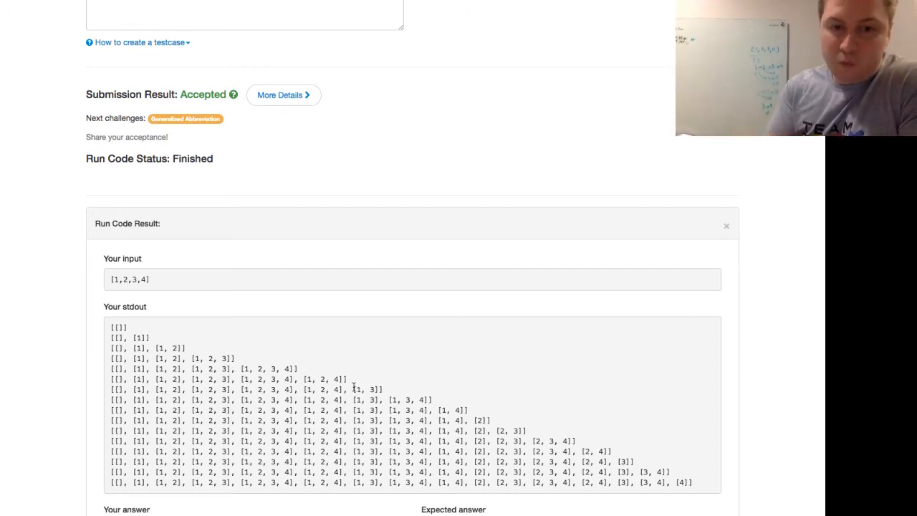
pyautogui.doubleClick(410, 399)
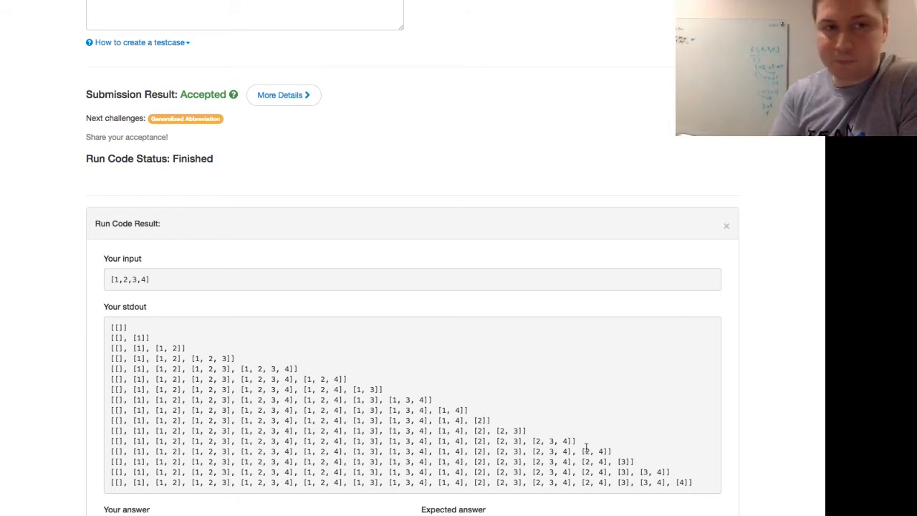
pyautogui.scroll(3)
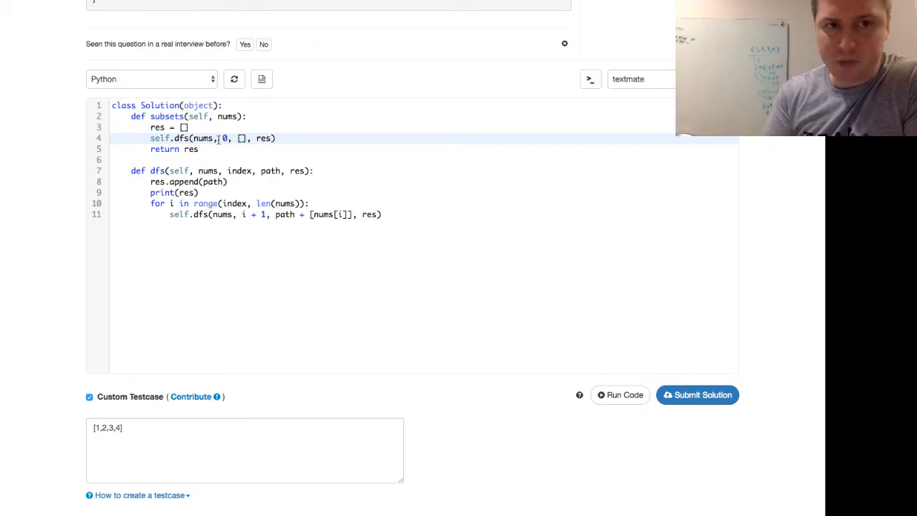
# Delete the print(res) line, leaving the clean ten-line Subsets solution
pyautogui.click(200, 149)
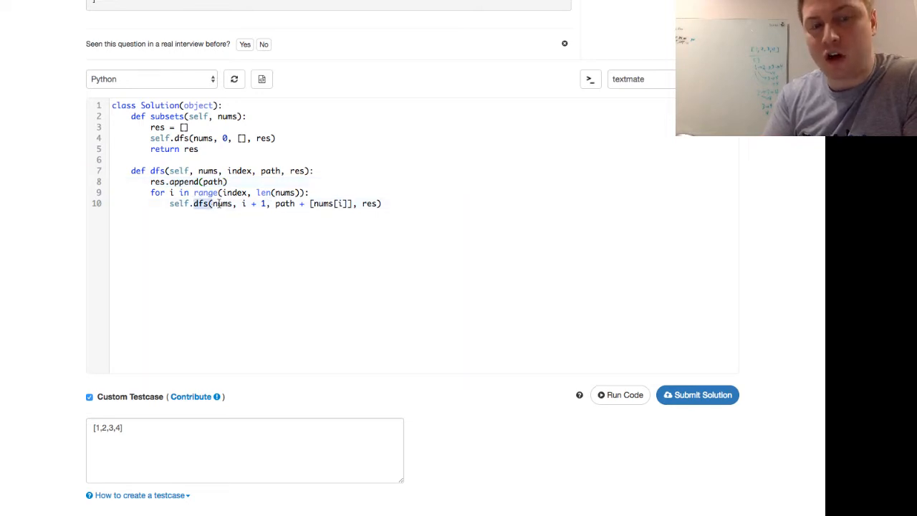
pyautogui.click(247, 203)
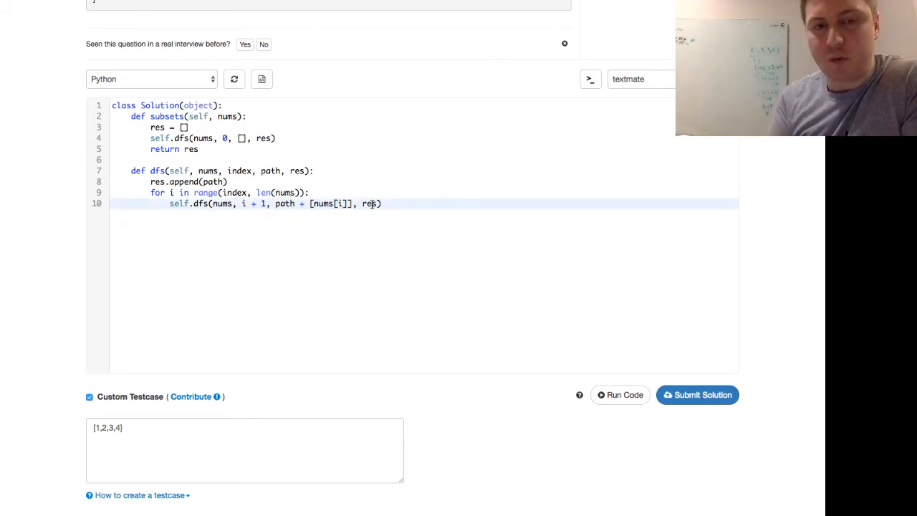
pyautogui.scroll(3)
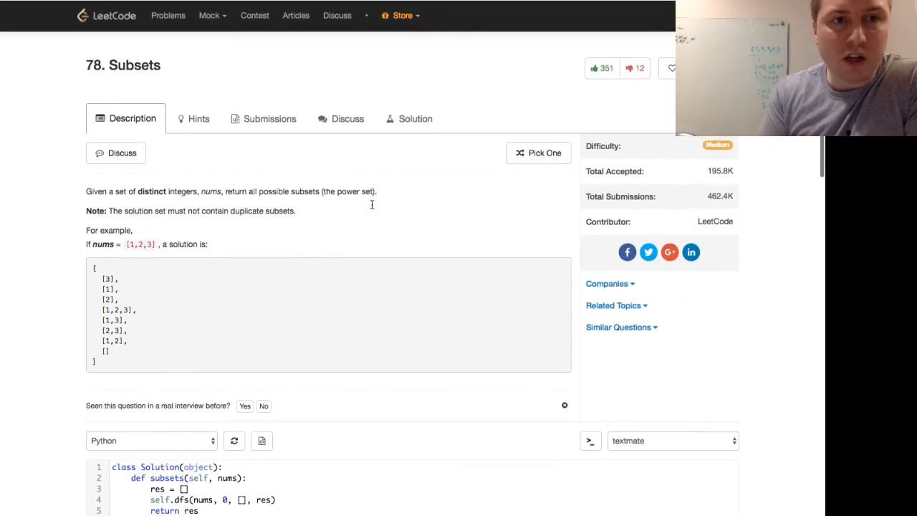